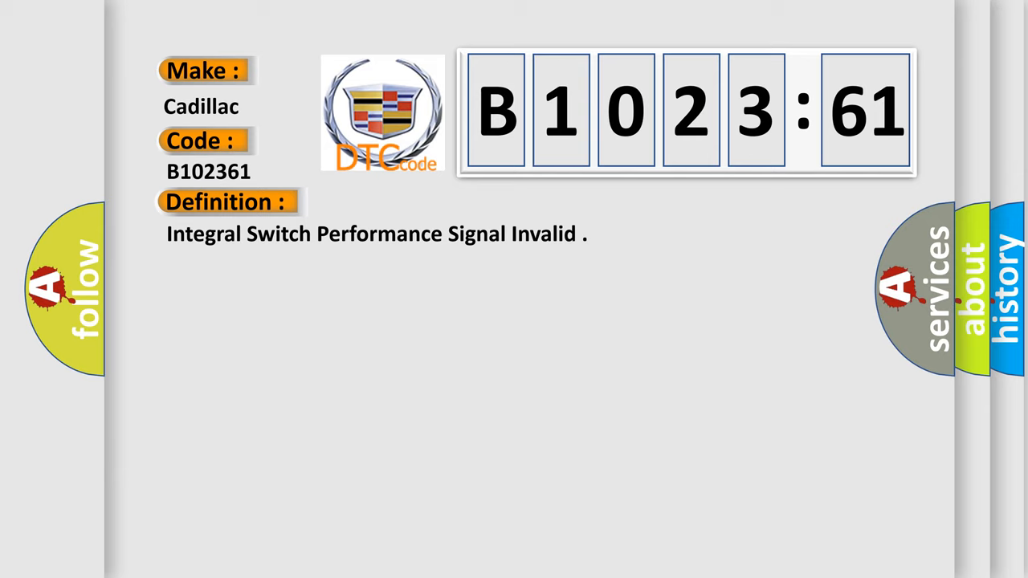
{"action": "left_click", "coordinate": [417, 203]}
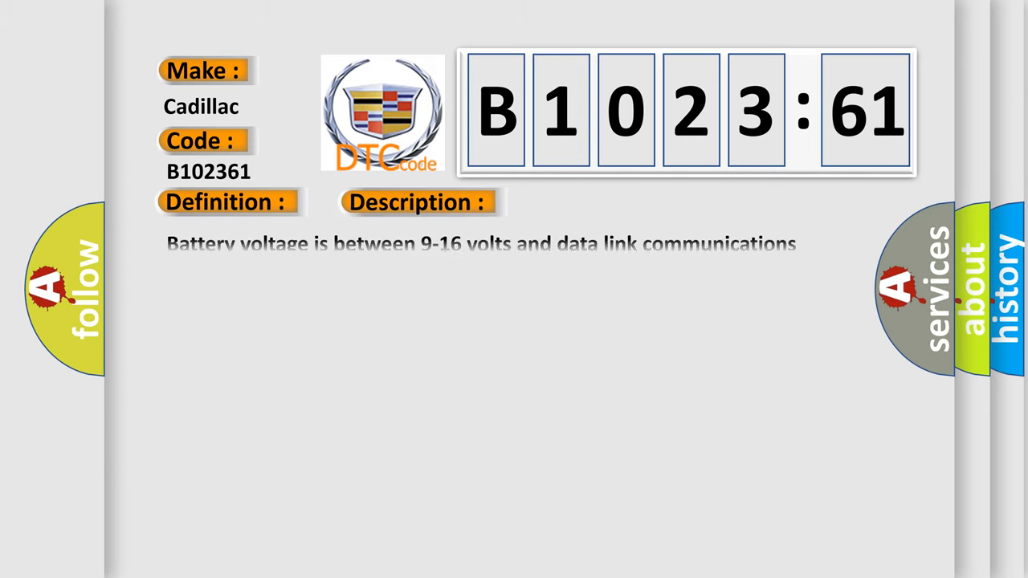